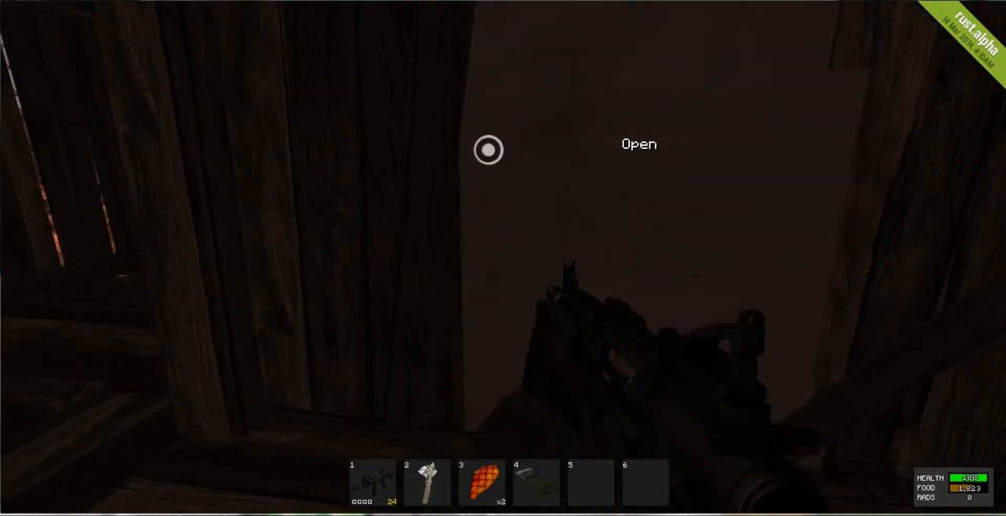
Walk through the dark wooden base interior onto the plank floor, rifle equipped
left_click(488, 149)
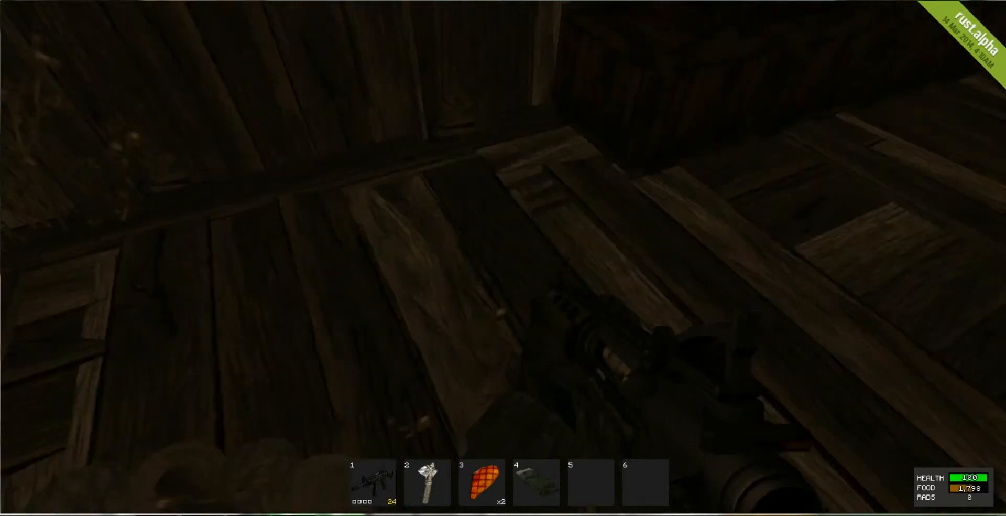
Open the inventory on the rocky cliff, showing wood stacks, ammunition and armor
key("tab")
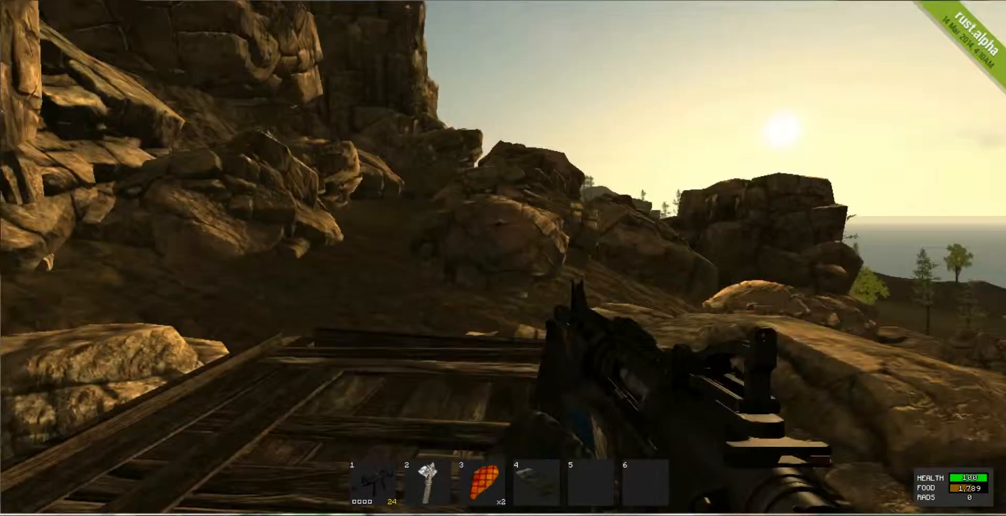
key("tab")
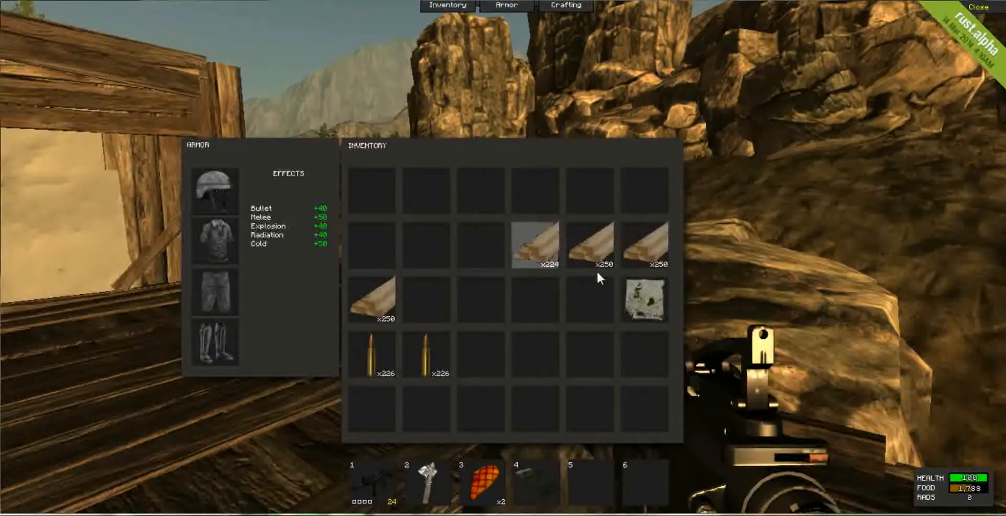
mouse_move(371, 352)
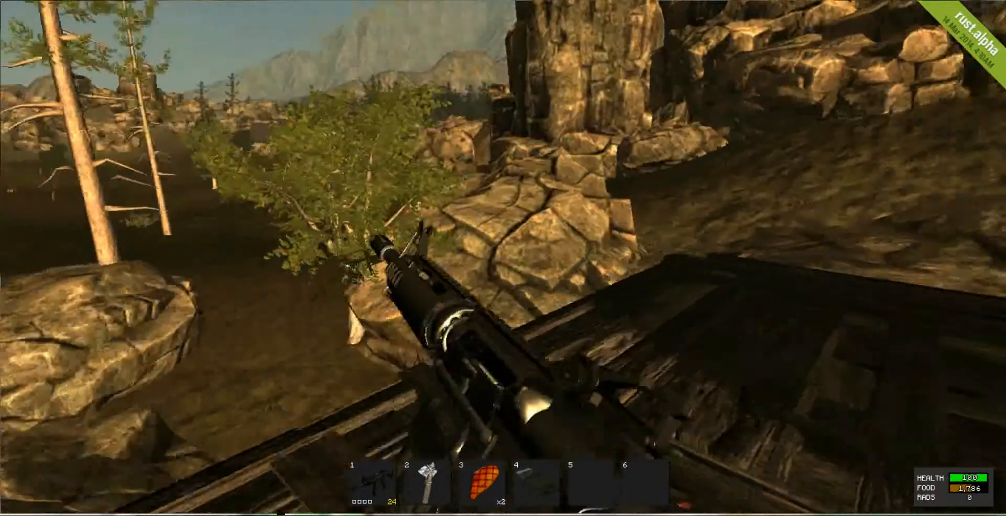
mouse_move(503, 258)
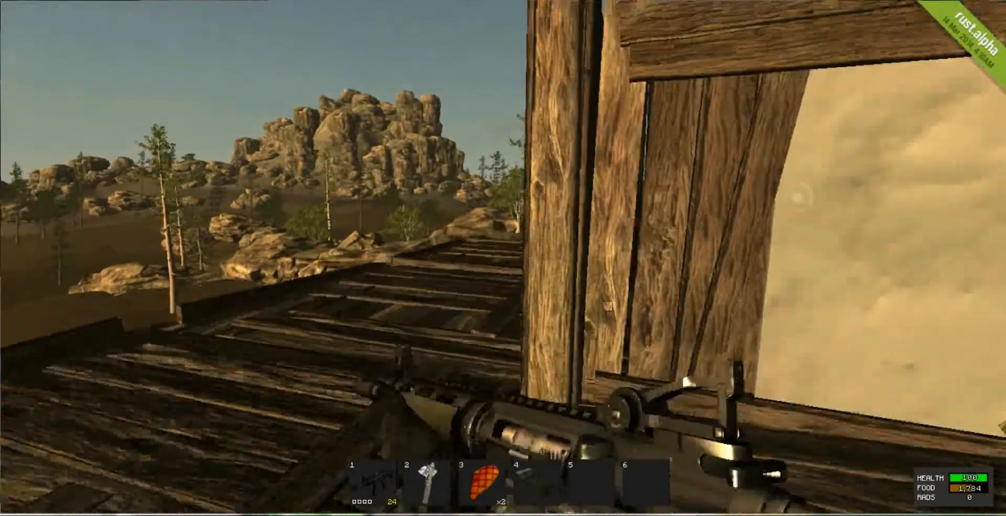
mouse_move(503, 258)
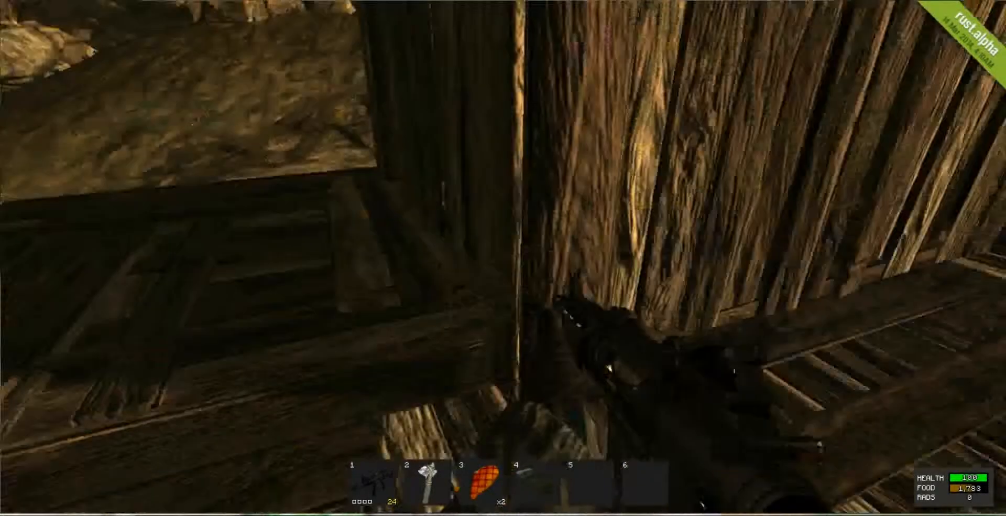
mouse_move(503, 258)
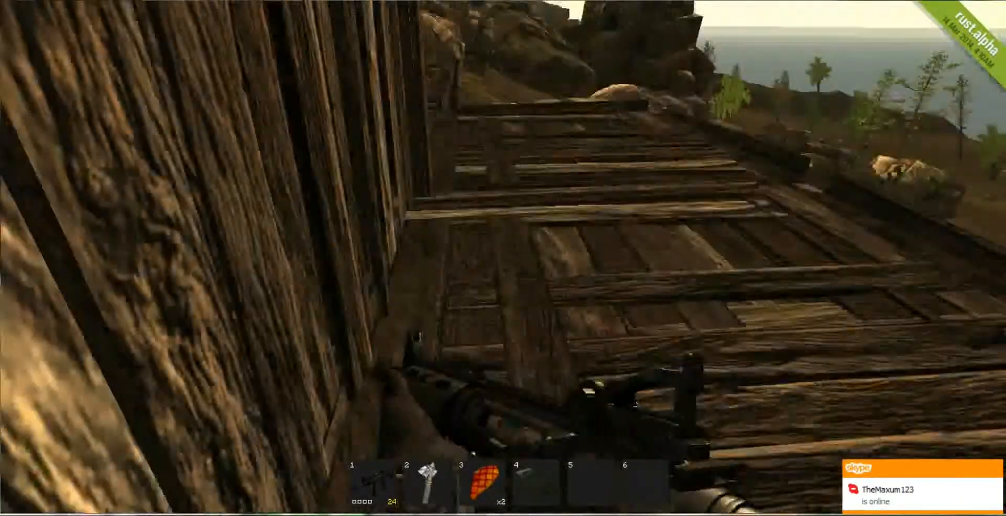
mouse_move(503, 257)
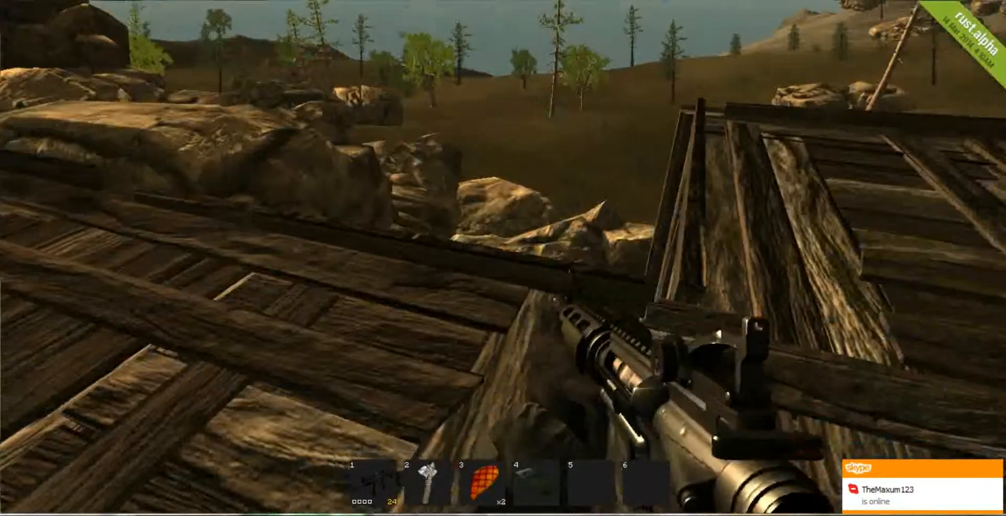